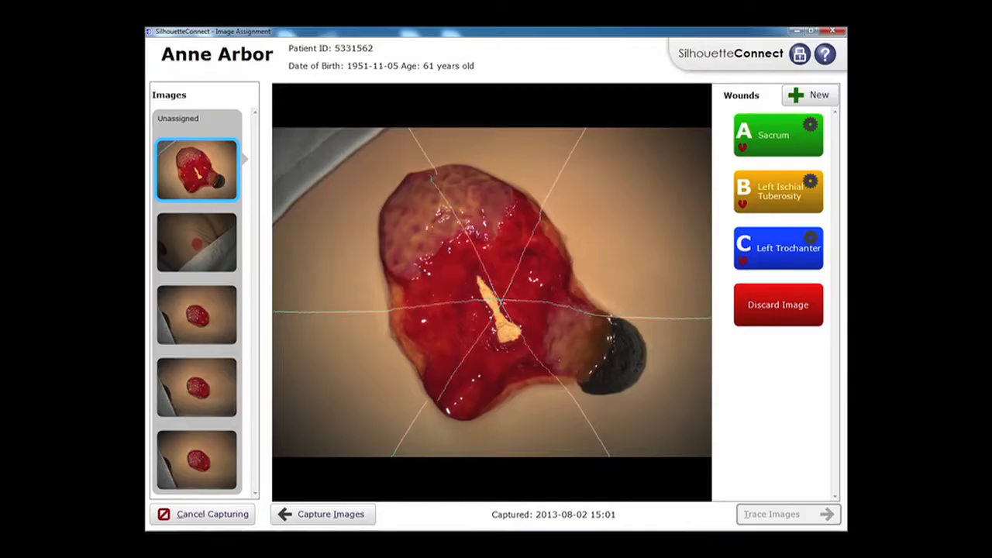
# Generate and open the Wound Assessment Report PDF for Anne Arbor's Left Trochanter wound C.
pyautogui.click(777, 134)
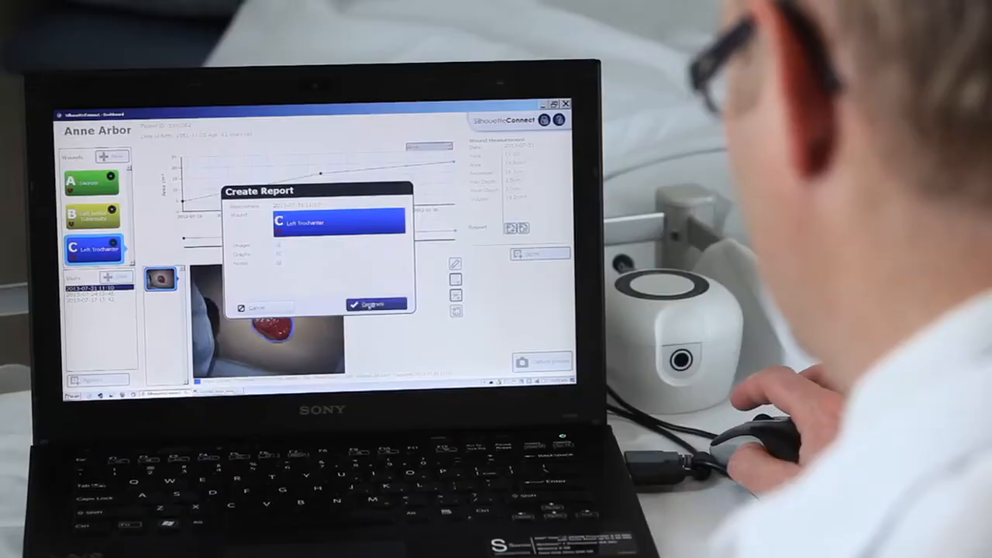
pyautogui.click(375, 304)
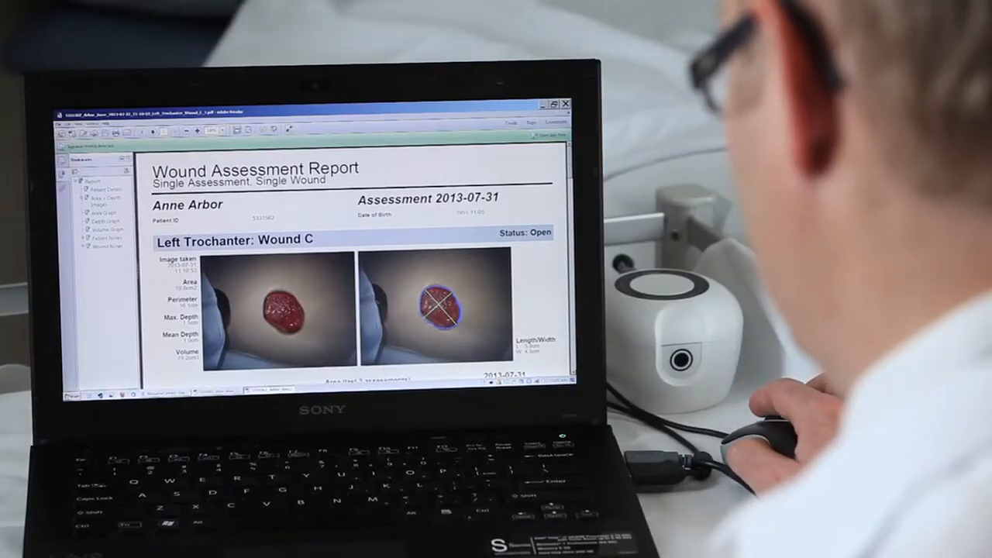